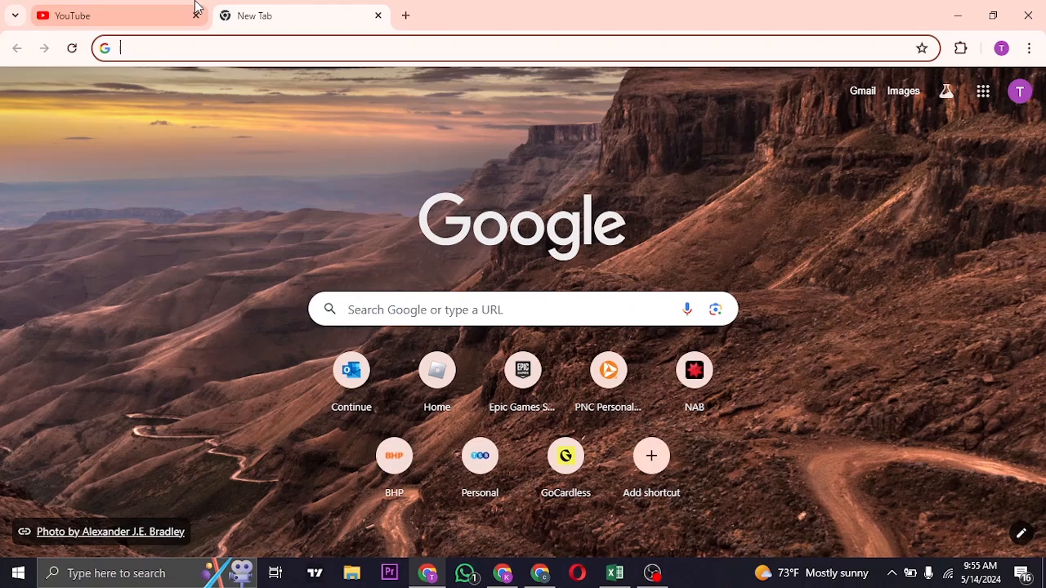
Return to the YouTube tab and open the Let's thrive channel from the home feed
left_click(106, 15)
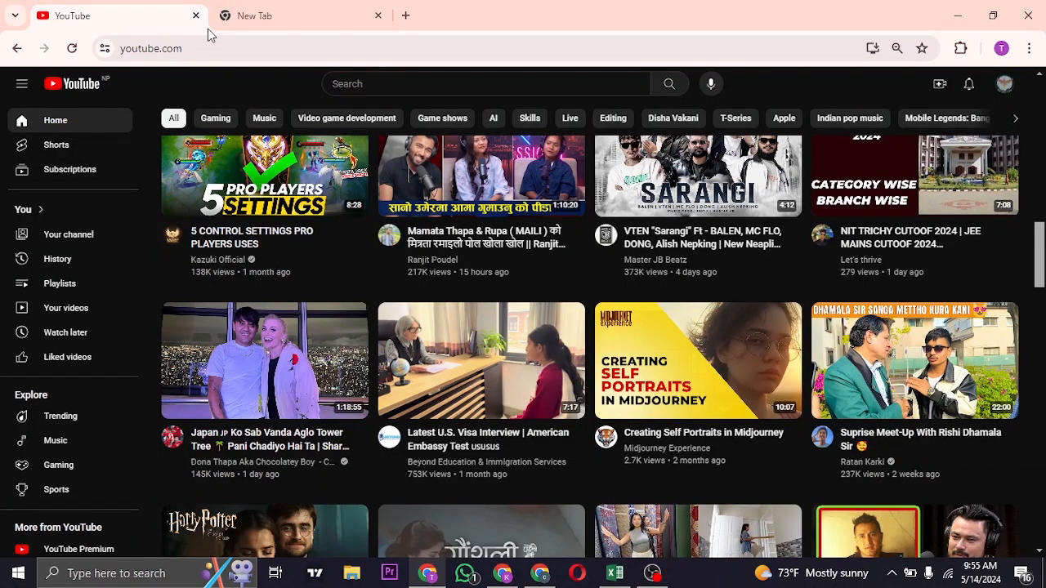
left_click(861, 259)
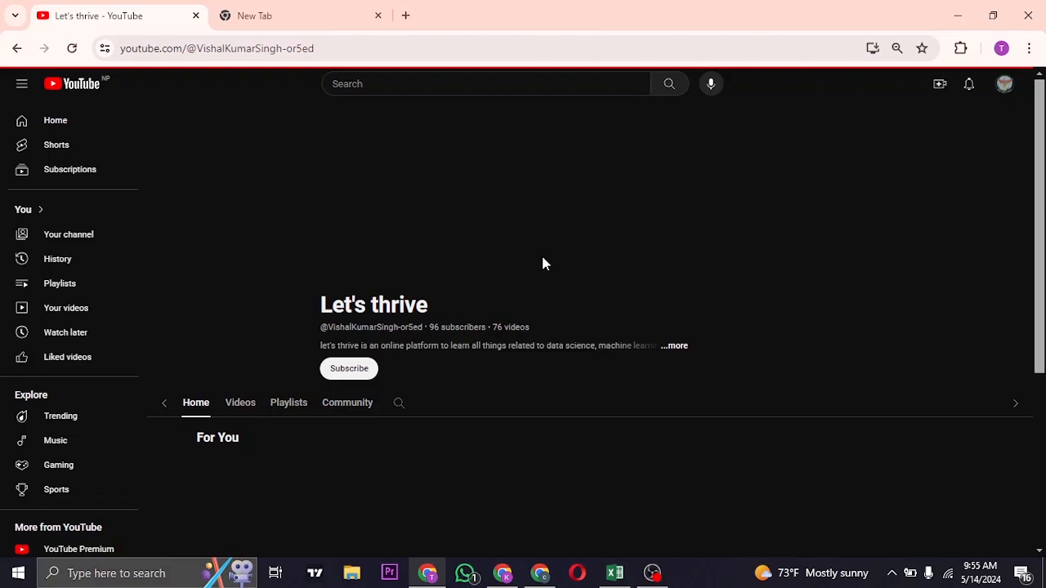
Show the Let's thrive Community tab and scroll to its 'hasn't posted yet' notice
left_click(348, 402)
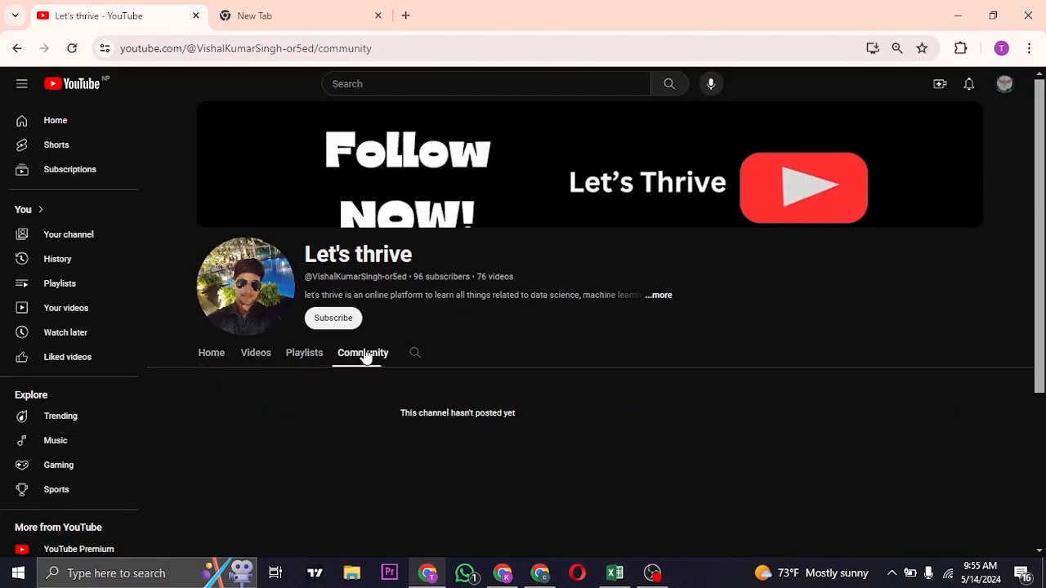
mouse_move(286, 338)
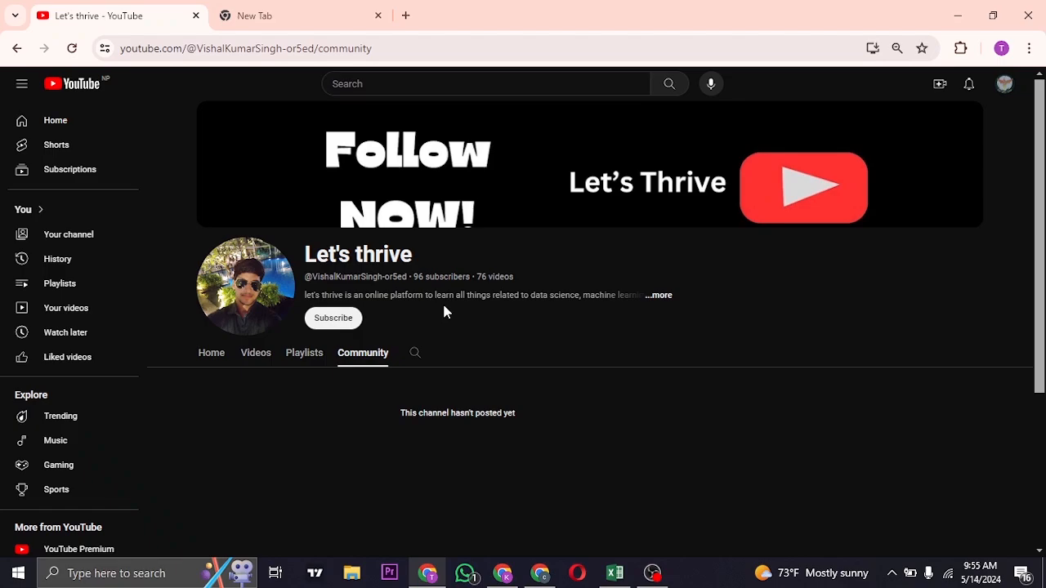
scroll("down", 3)
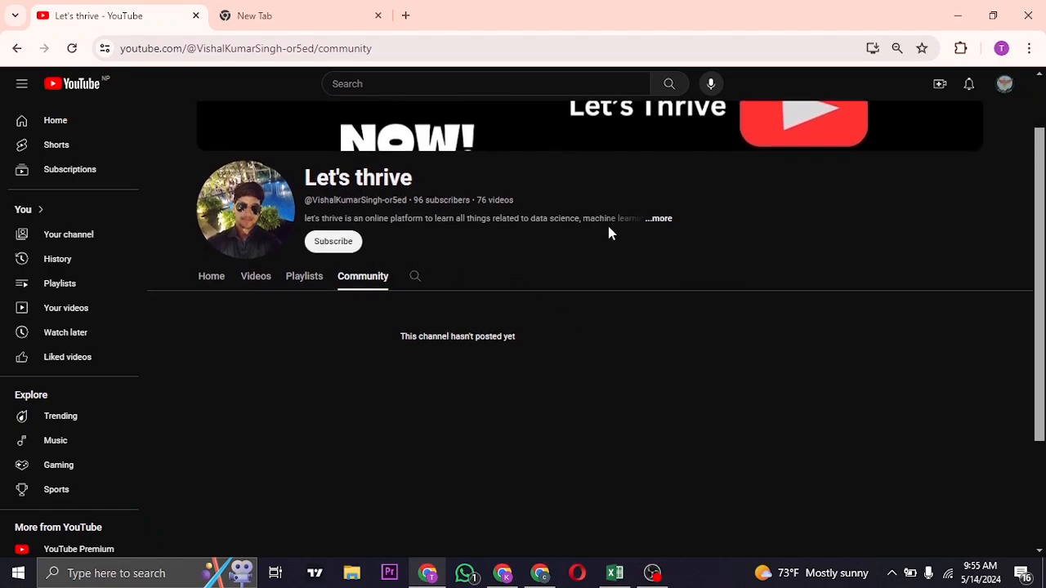
mouse_move(661, 218)
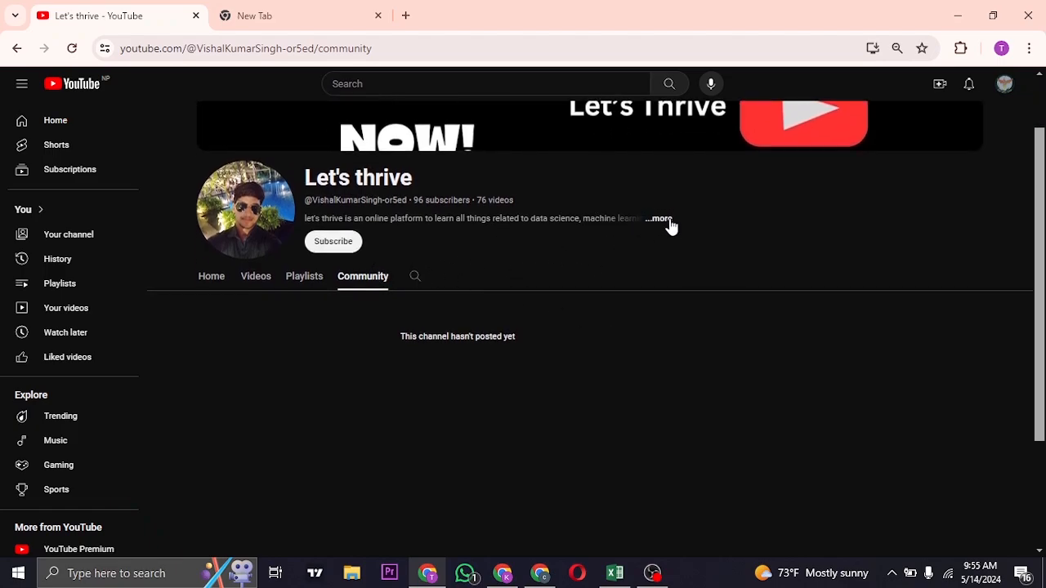
Open the About panel, check subscribers, videos, views, join date and country, then close it
left_click(659, 219)
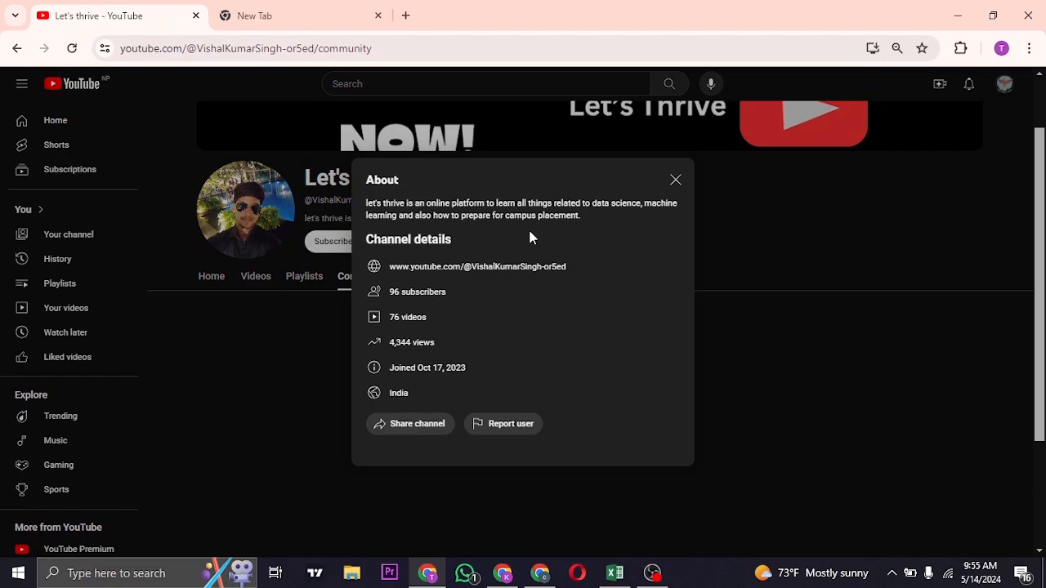
mouse_move(574, 268)
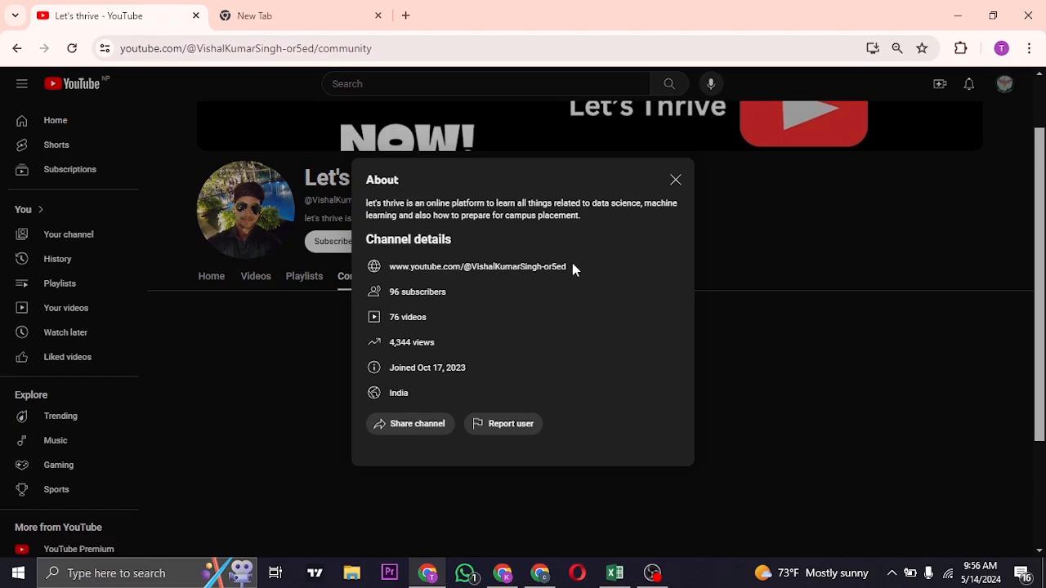
mouse_move(594, 264)
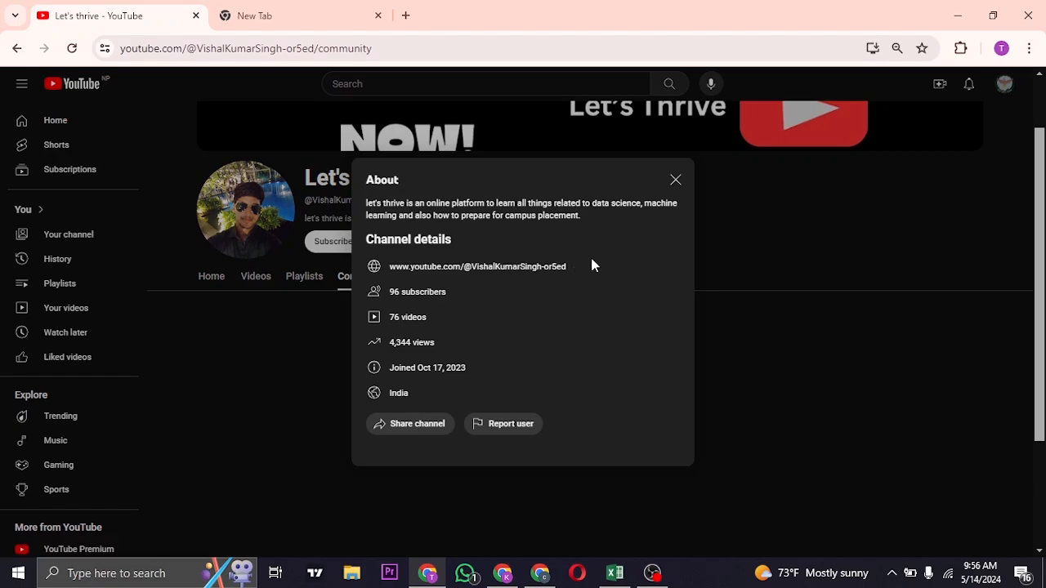
mouse_move(389, 280)
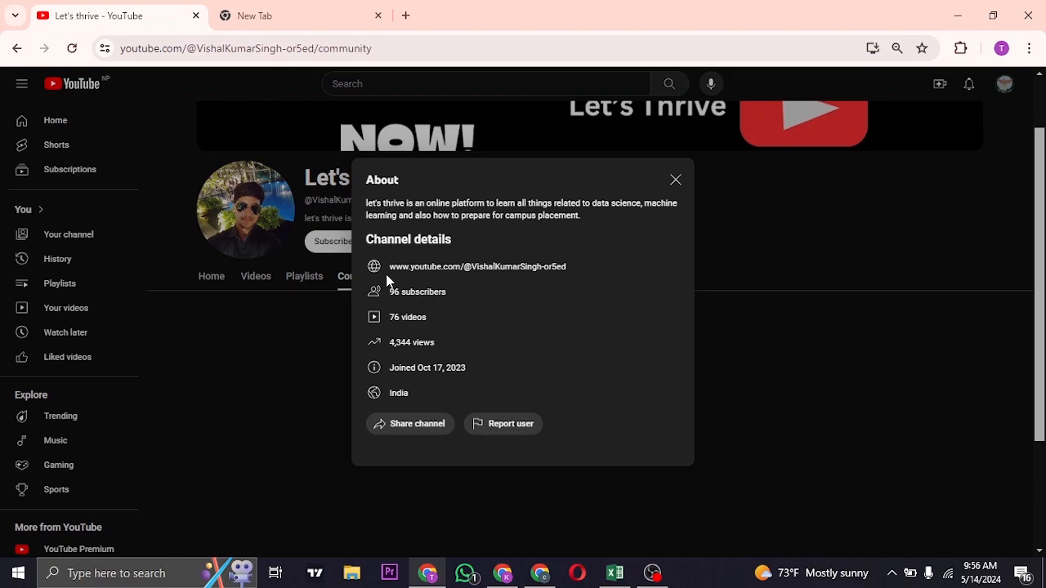
mouse_move(464, 286)
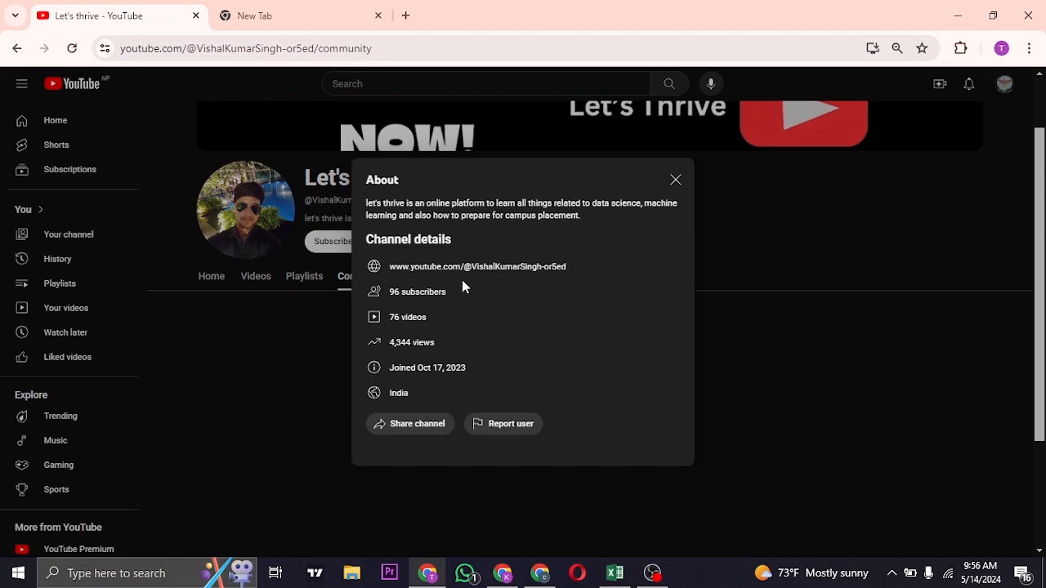
mouse_move(506, 283)
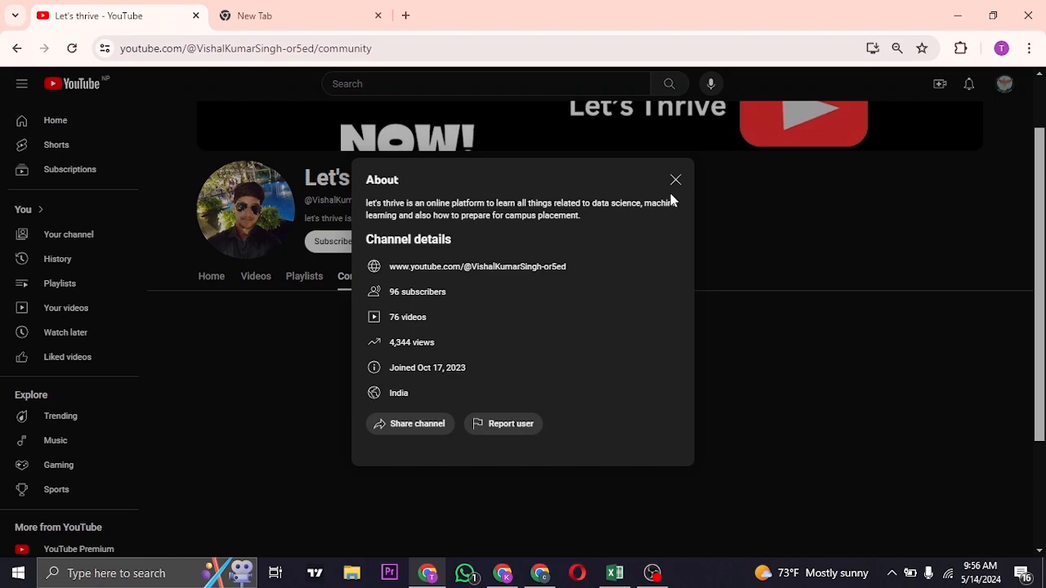
left_click(676, 179)
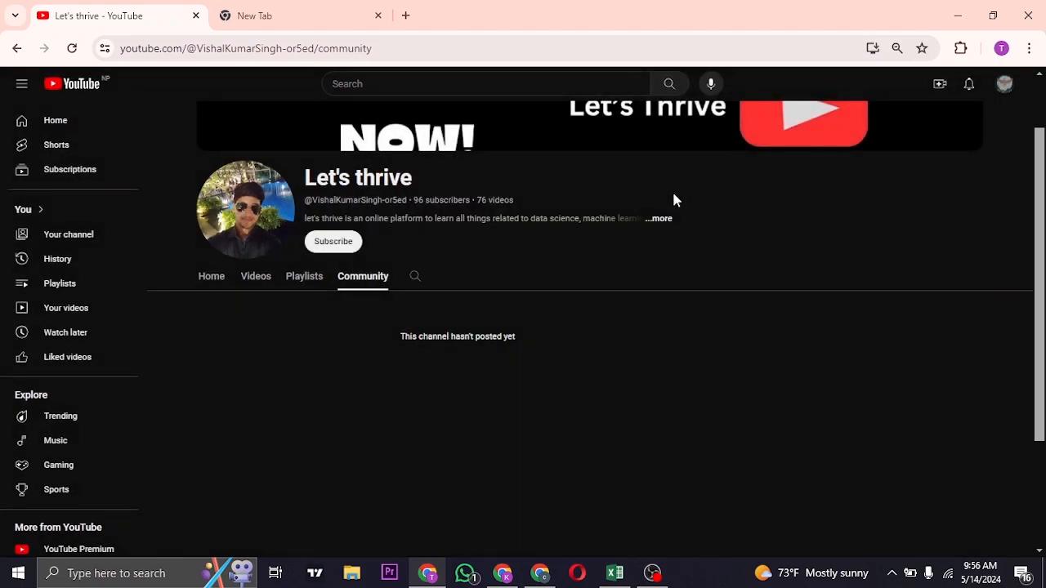
mouse_move(676, 238)
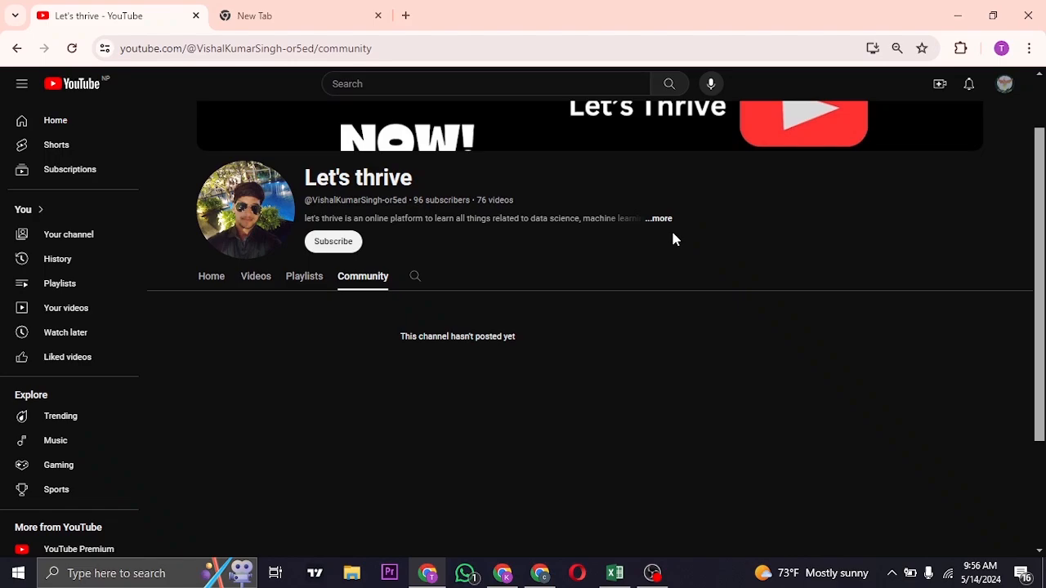